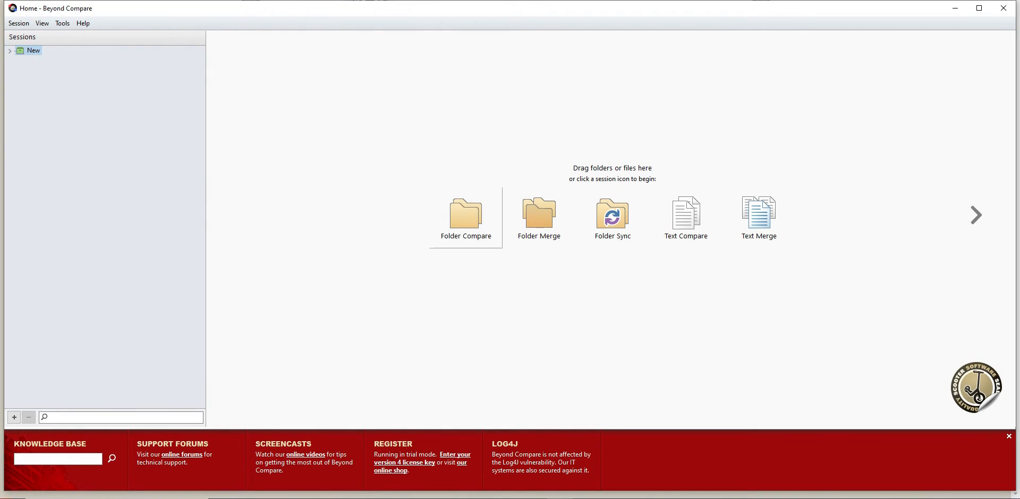
Step: Start a new Folder Compare session from the Home screen
left_click(466, 213)
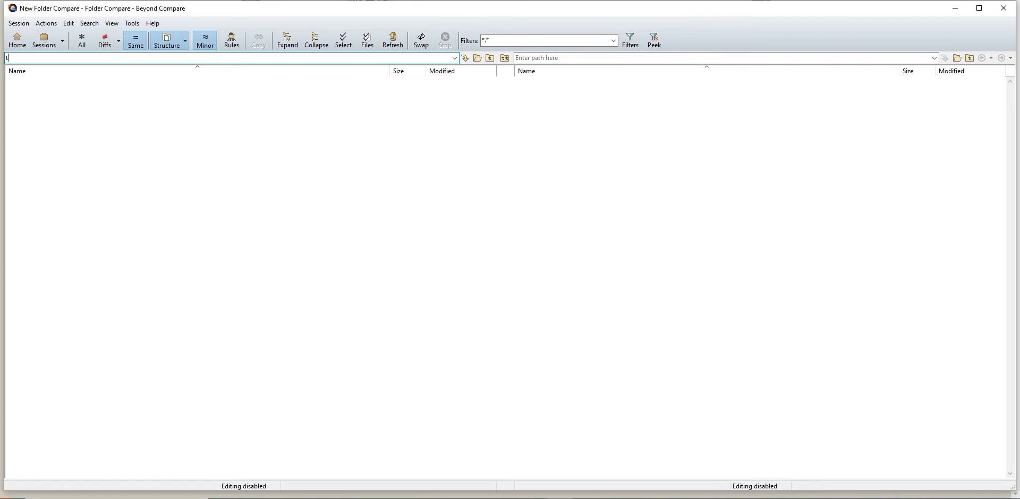
Step: Choose \test 1 from the left path history as the left folder
left_click(454, 58)
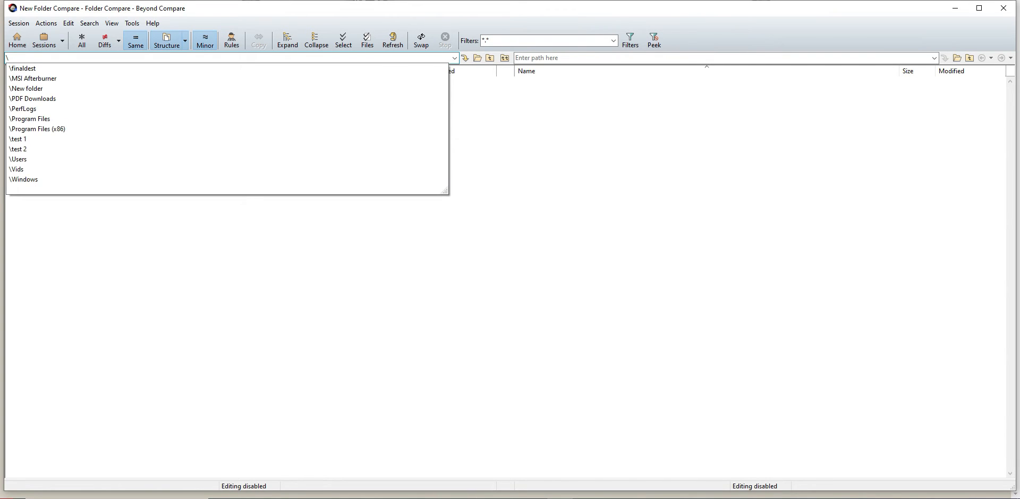
left_click(18, 149)
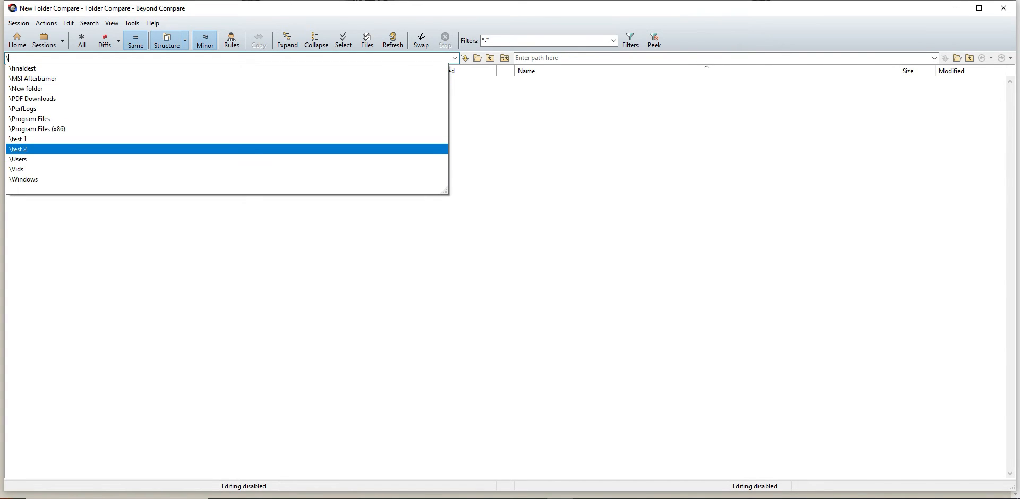
left_click(18, 139)
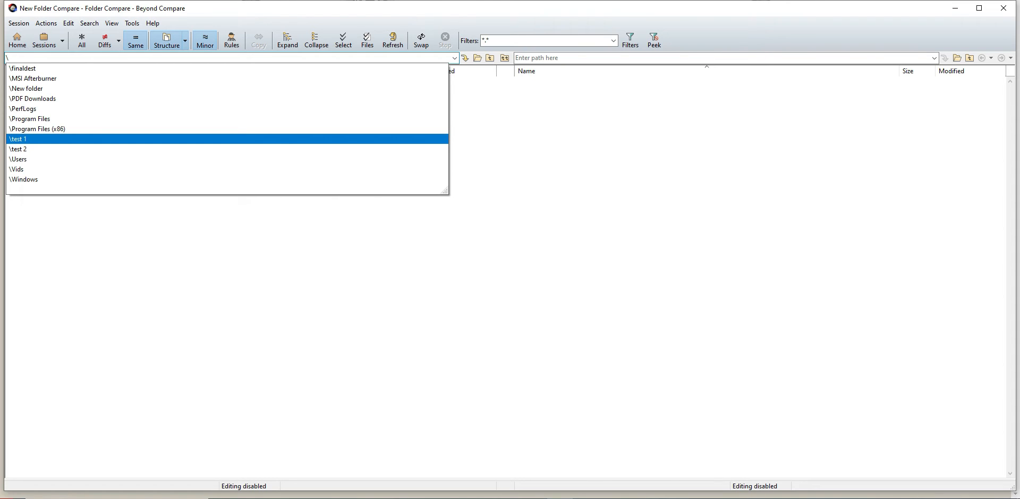
left_click(18, 139)
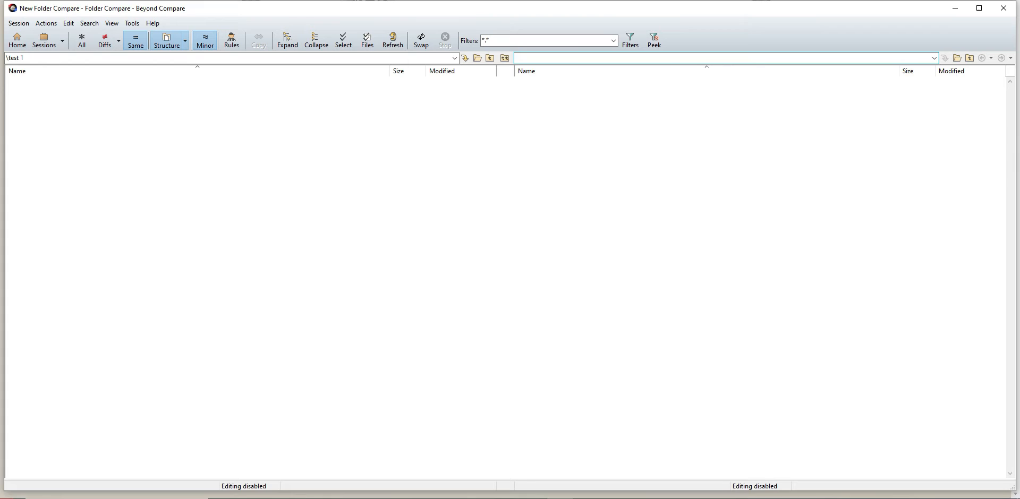
Step: Enter \test and pick \test 2 from the suggestions as the right folder
type("\\test")
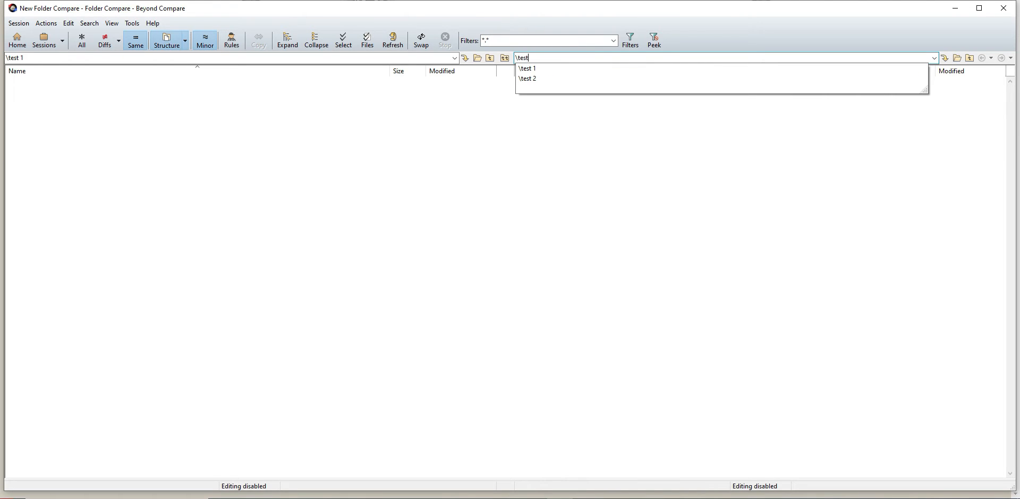
left_click(527, 78)
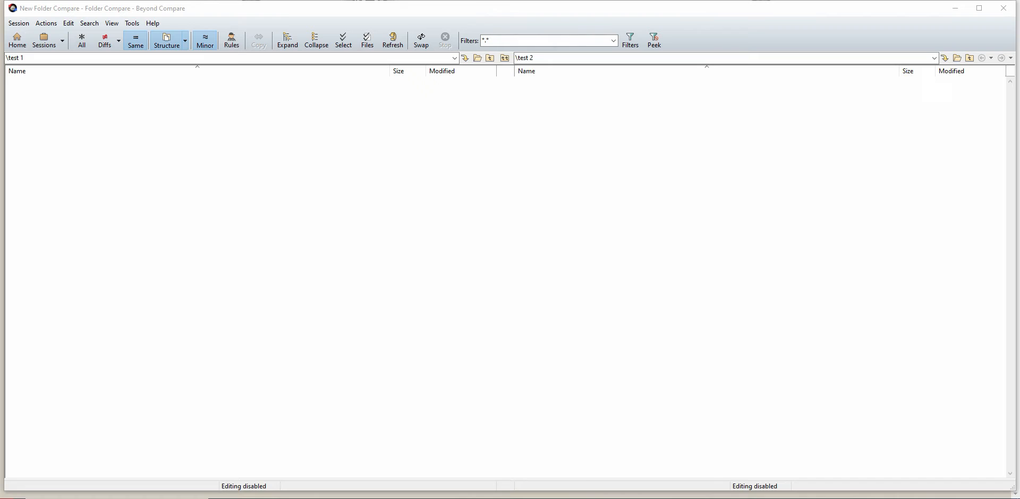
Step: Load both folders so their video files are listed side by side
left_click(82, 41)
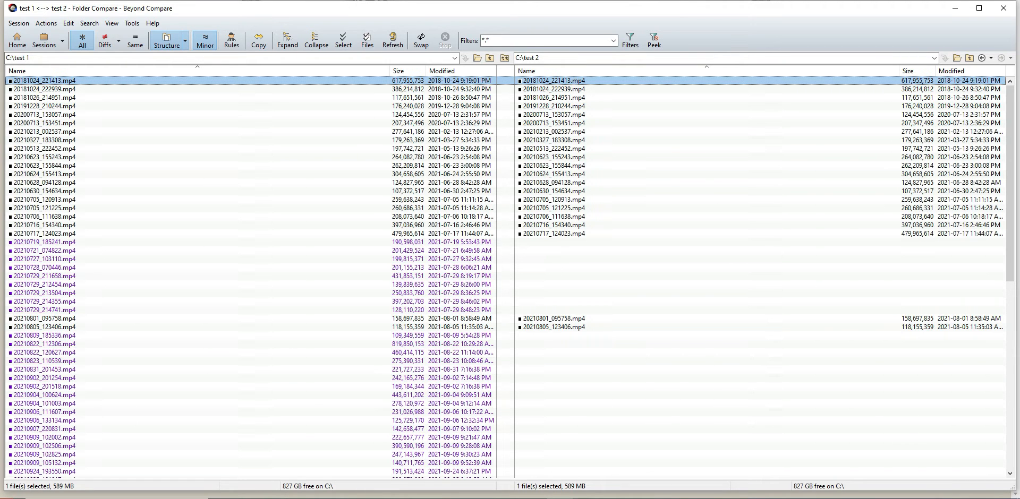
scroll("down", 3)
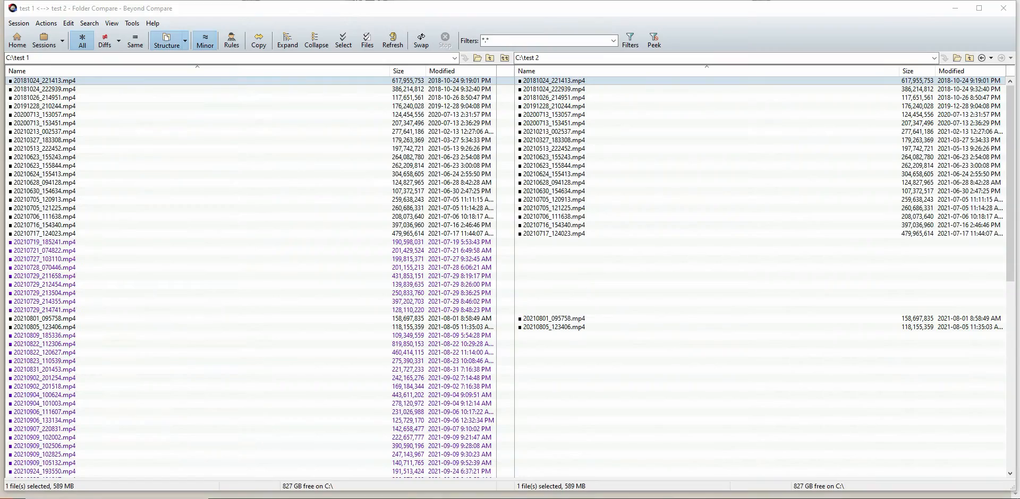
scroll("down", 3)
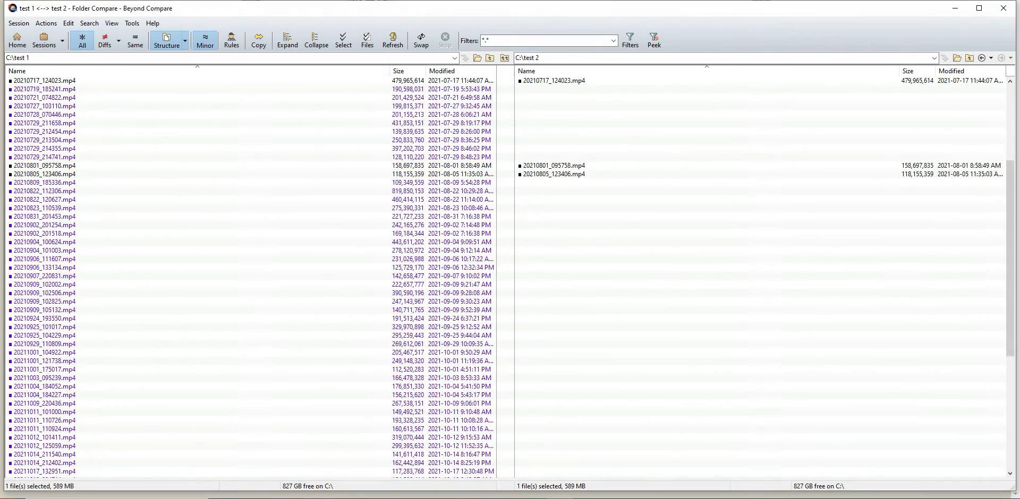
scroll("down", 3)
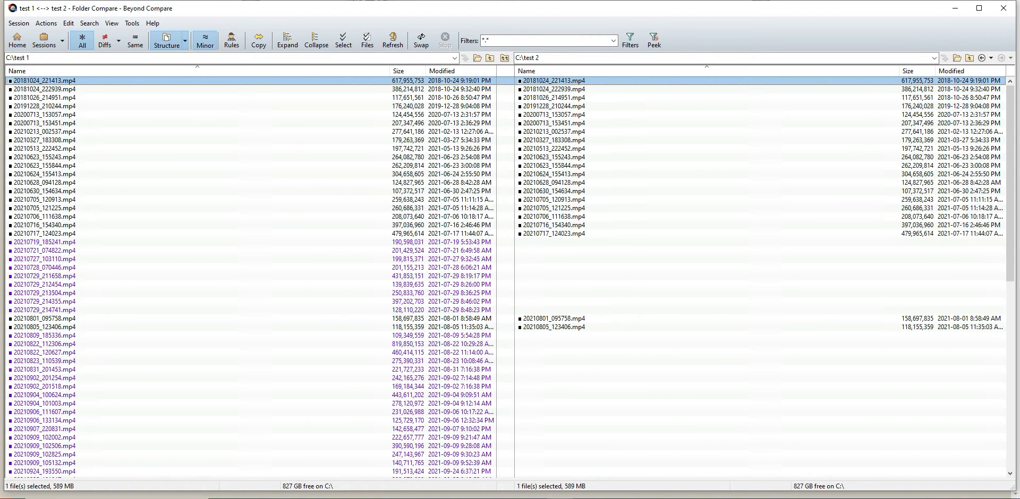
Step: Select 14 left-only videos (4.07 GB) and bring up the Copy to Side confirmation
scroll("down", 3)
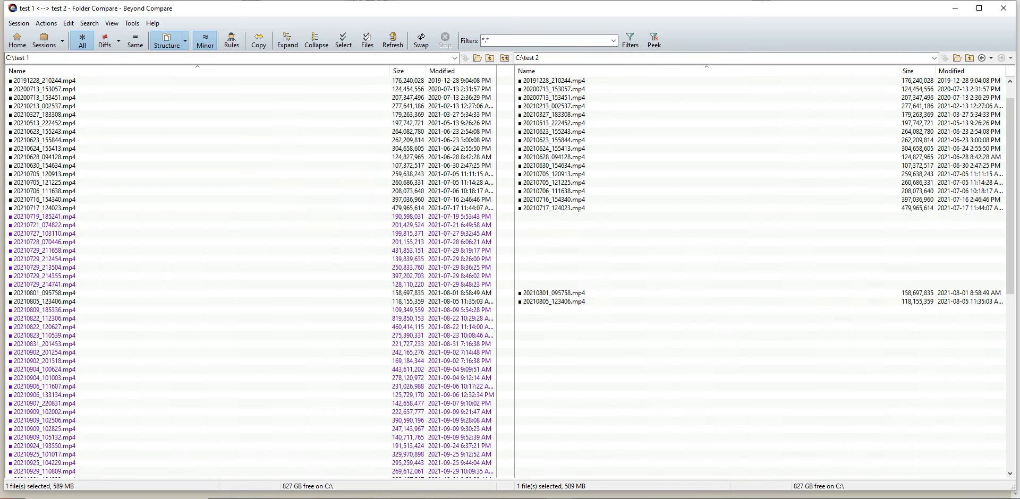
left_click(43, 217)
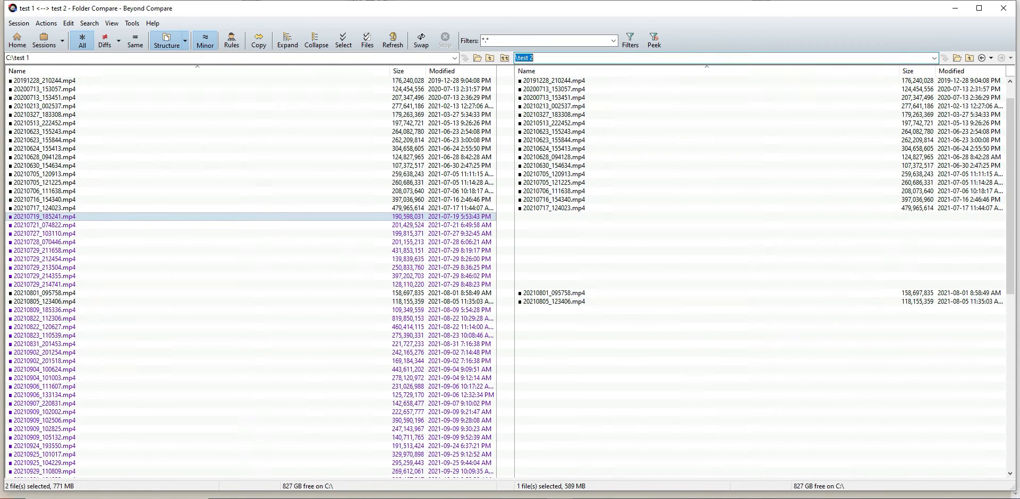
left_click(46, 225)
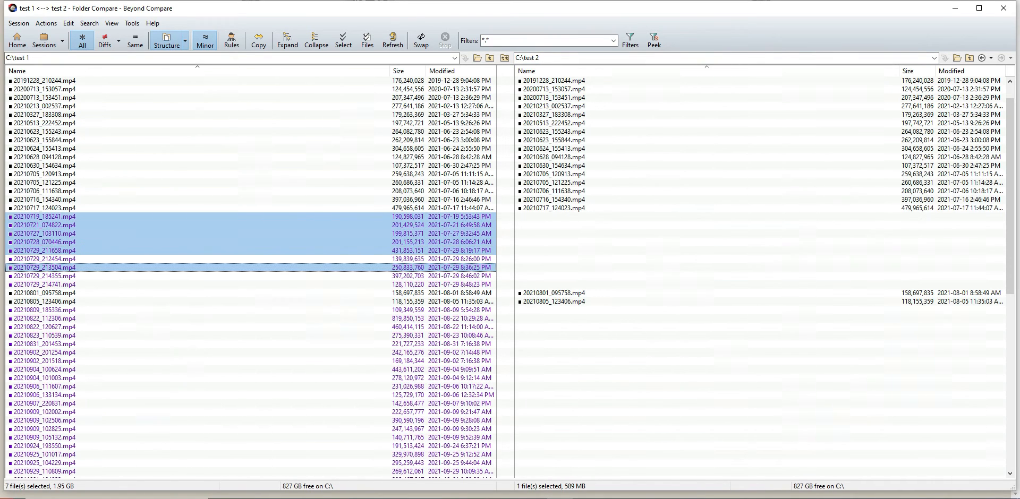
left_click(43, 283)
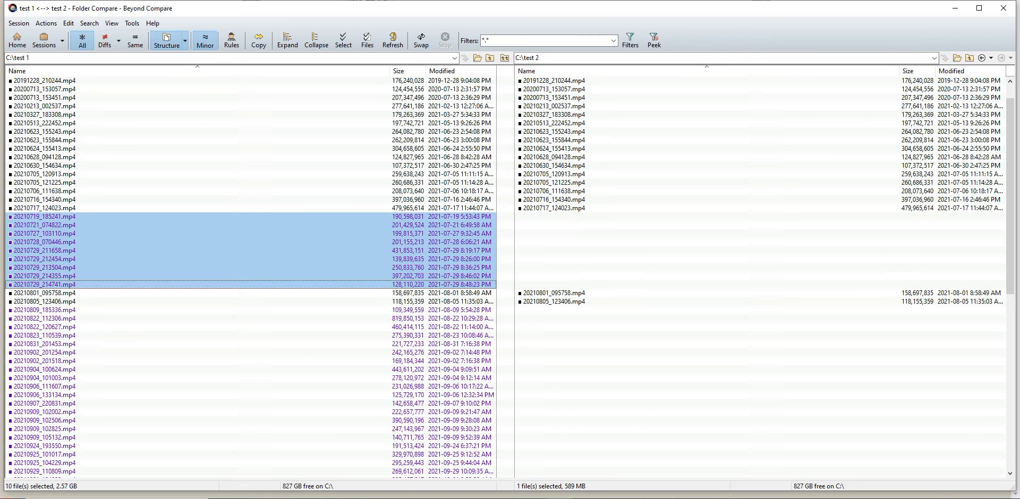
left_click(44, 344)
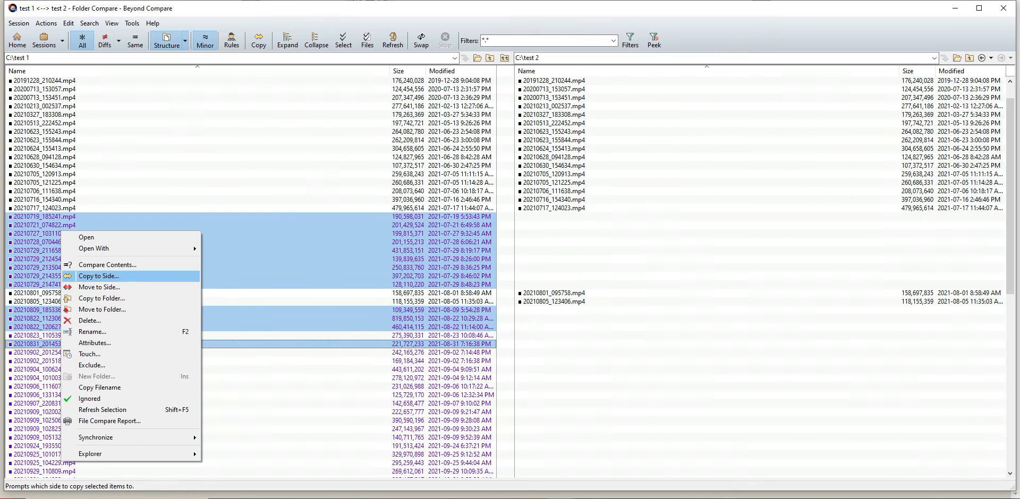
mouse_move(102, 299)
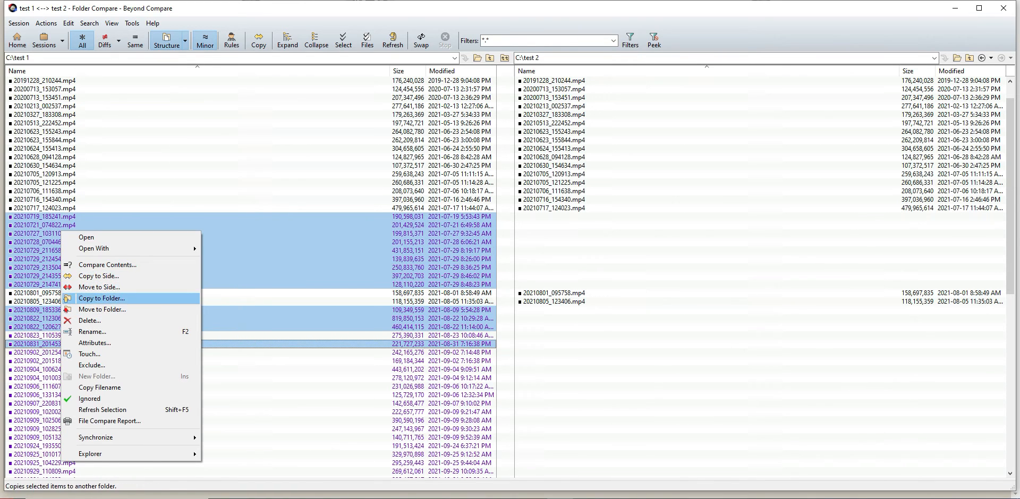
mouse_move(98, 275)
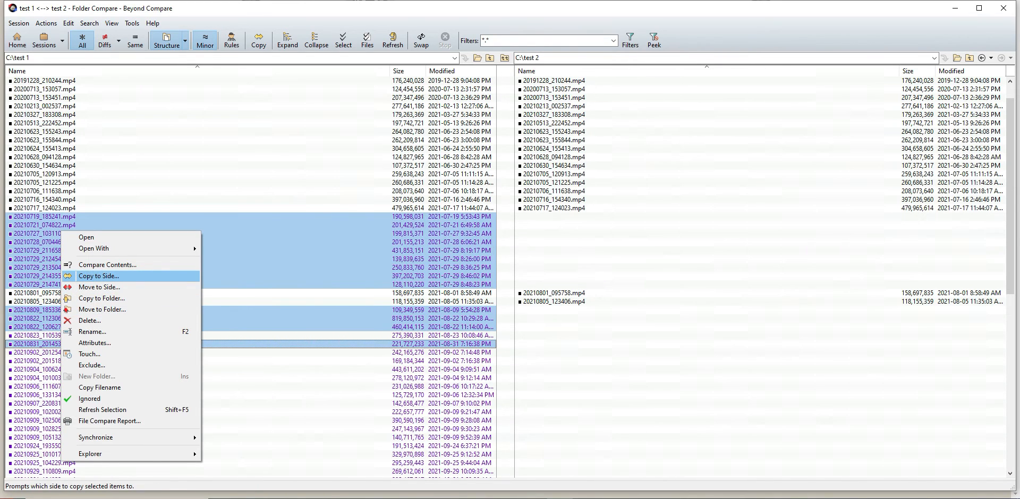
left_click(97, 275)
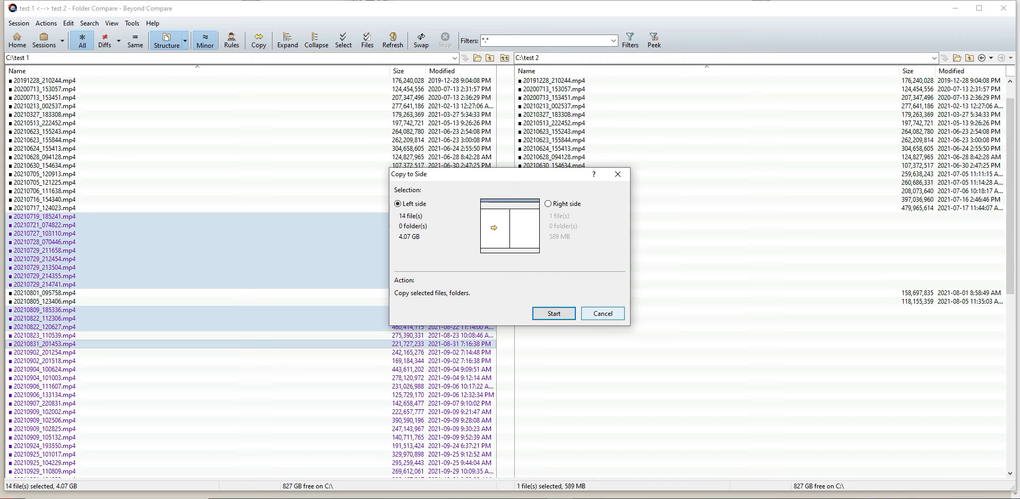
Step: Run the copy of the 14 videos into test 2 and move down to the next orphans
left_click(553, 313)
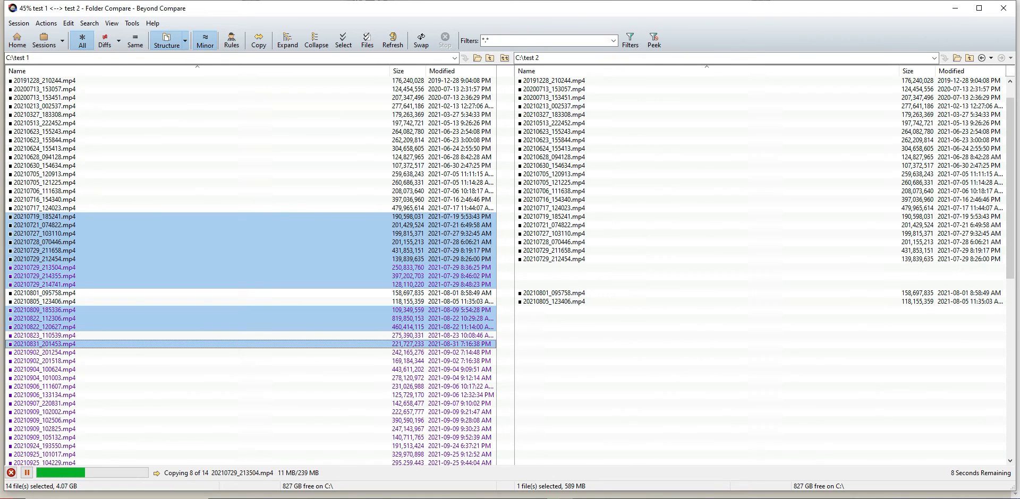
scroll("down", 3)
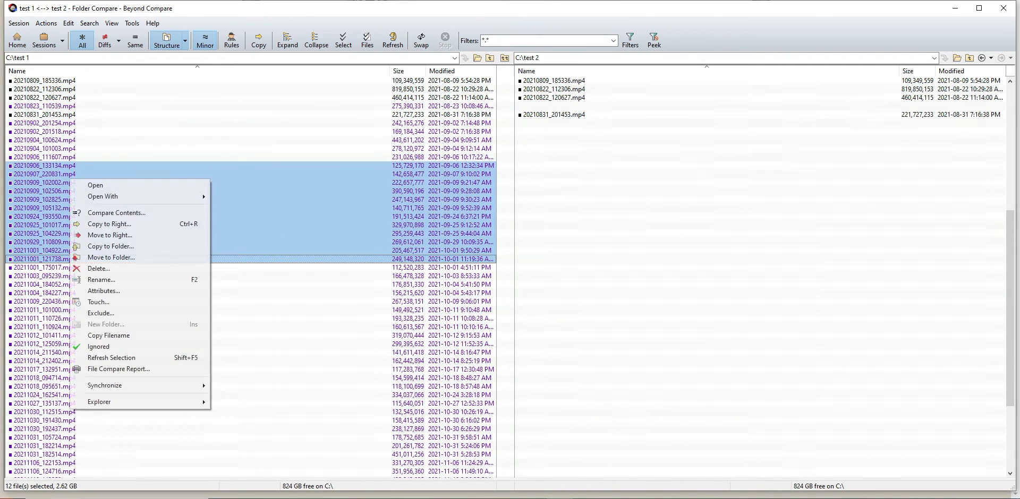
mouse_move(110, 224)
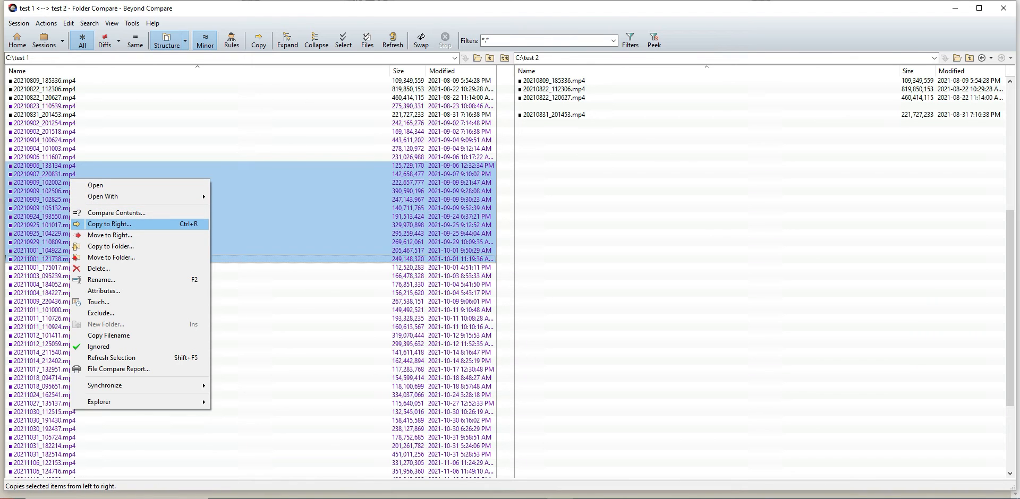
Step: Copy the 12 selected left-only videos (2.62 GB) to the right into test 2
left_click(109, 224)
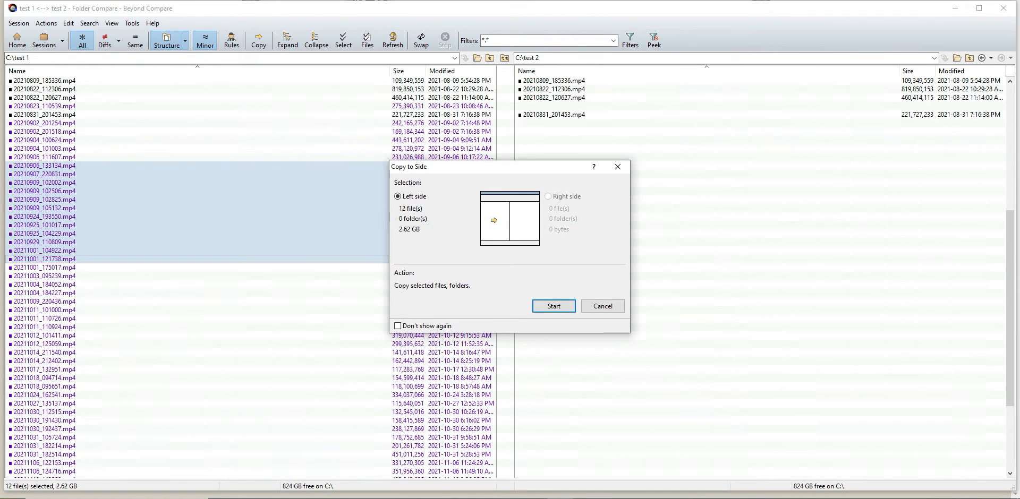
left_click(553, 306)
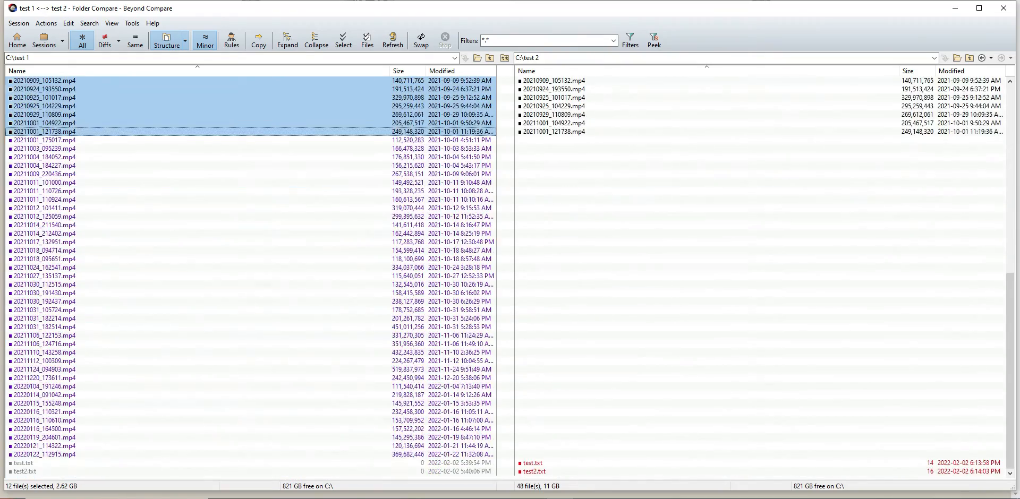
Step: With only Diffs shown, begin selecting the next batch of left-only videos
scroll("down", 3)
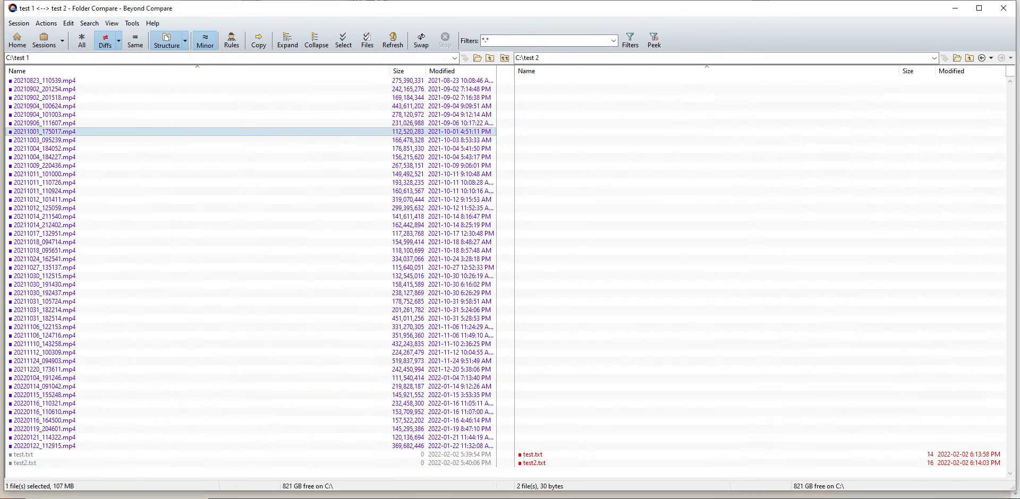
left_click(44, 149)
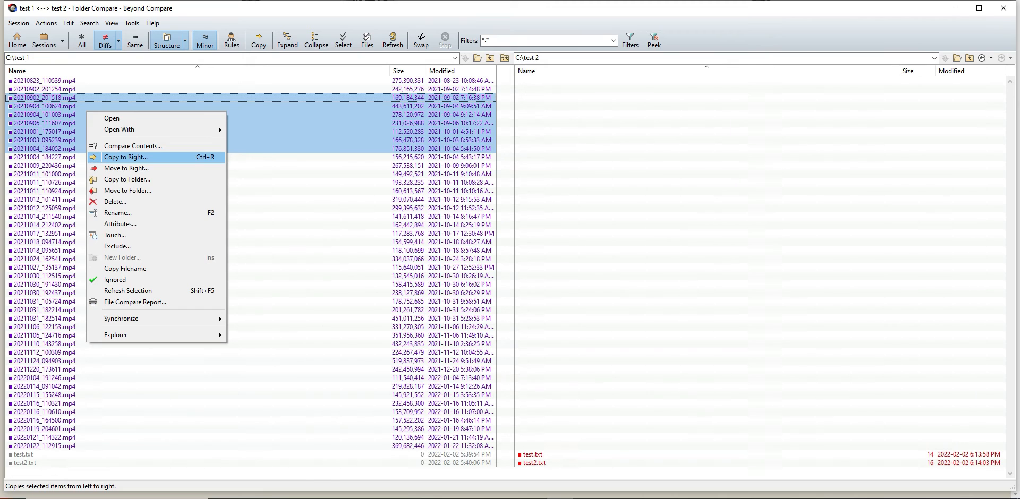
Step: Copy the early September–October left-only videos to the right into test 2
left_click(127, 156)
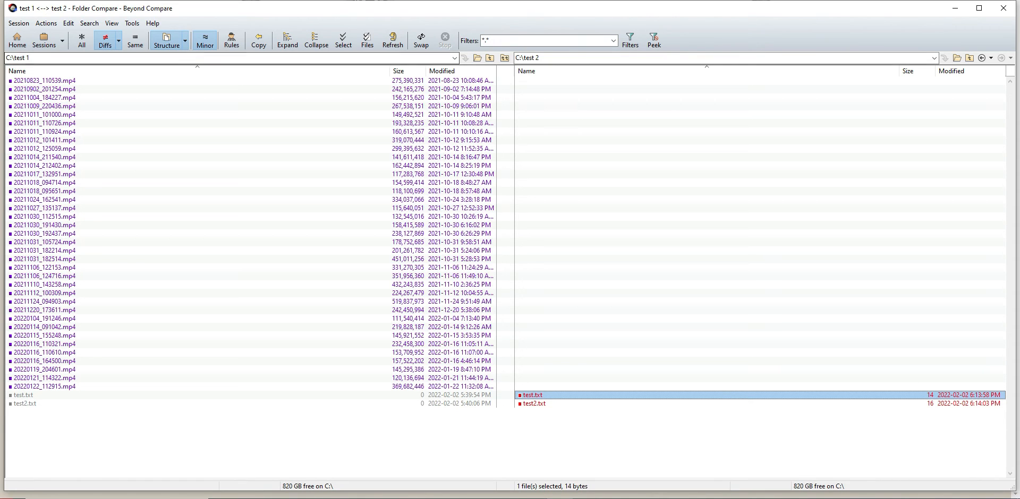
Step: Select test.txt and test2.txt in test 2 and choose Copy to Left (30 bytes)
left_click(534, 402)
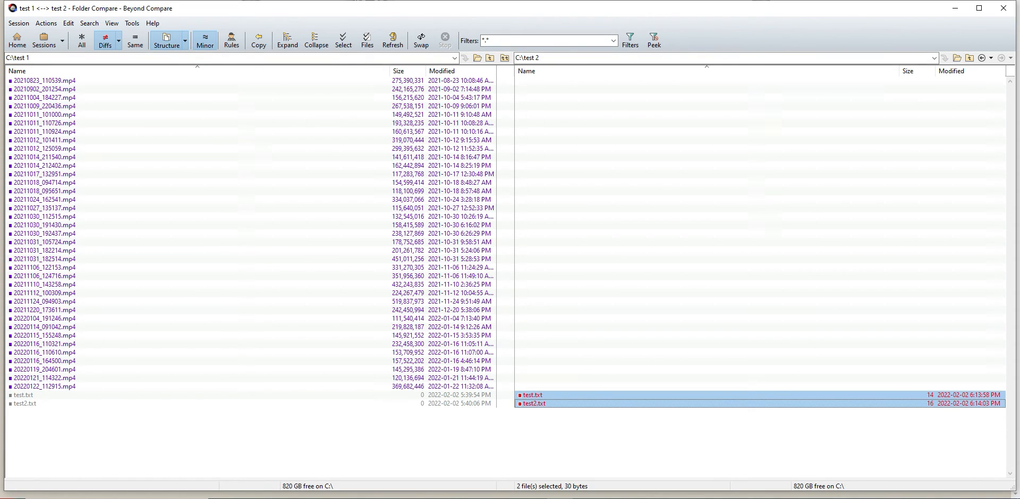
right_click(533, 395)
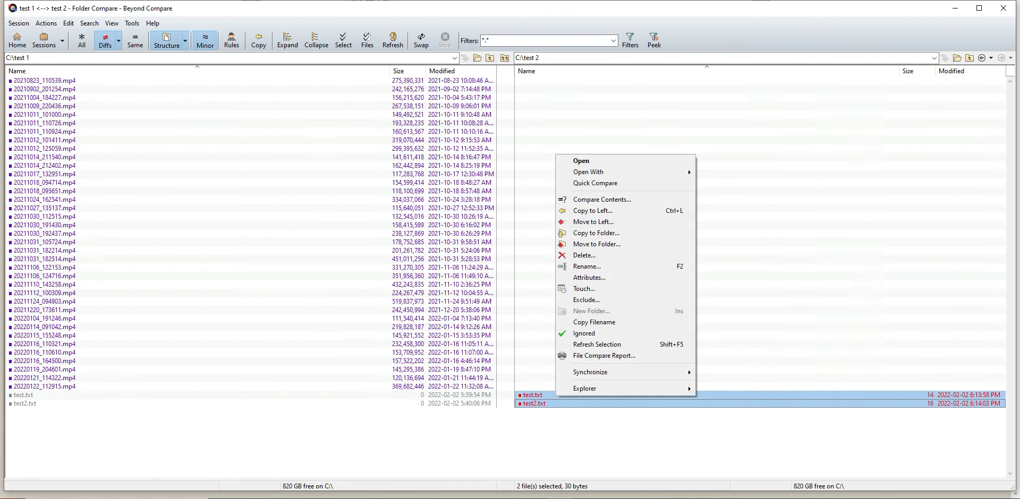
mouse_move(592, 211)
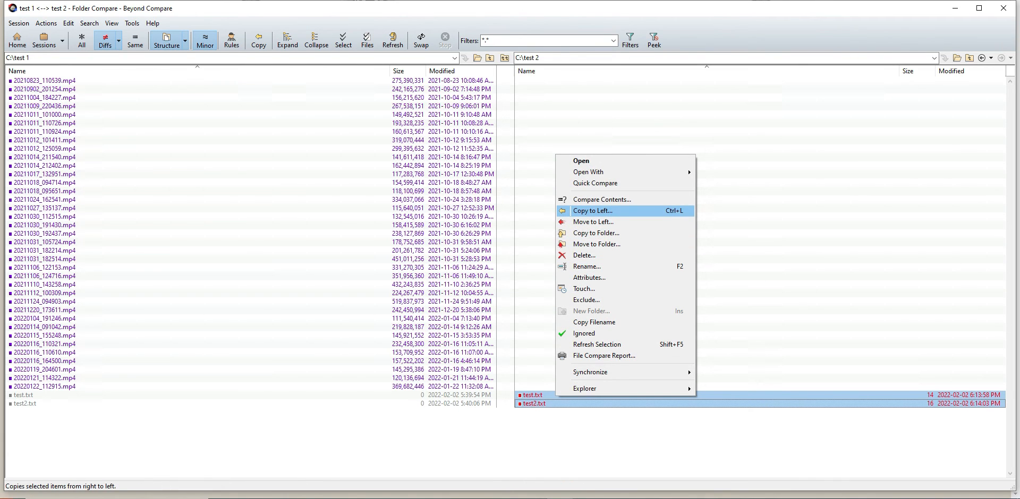
left_click(591, 210)
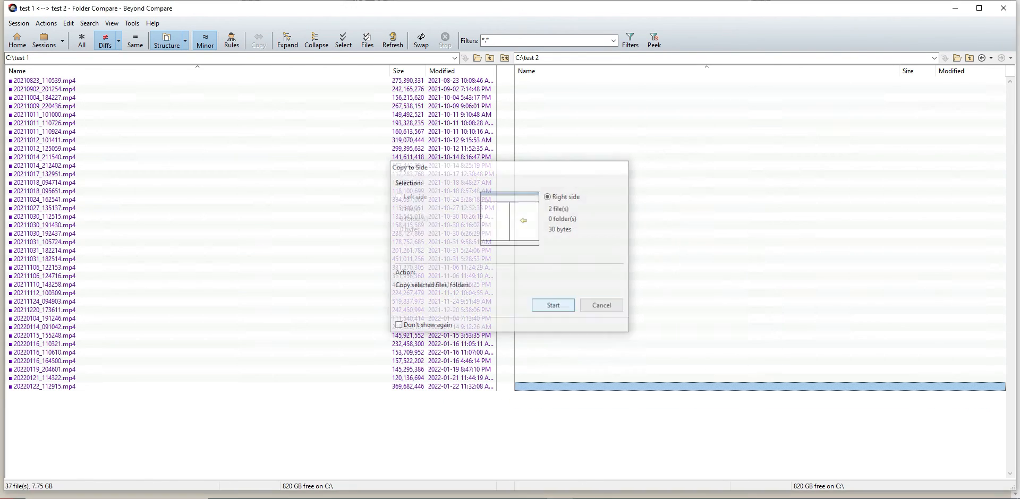